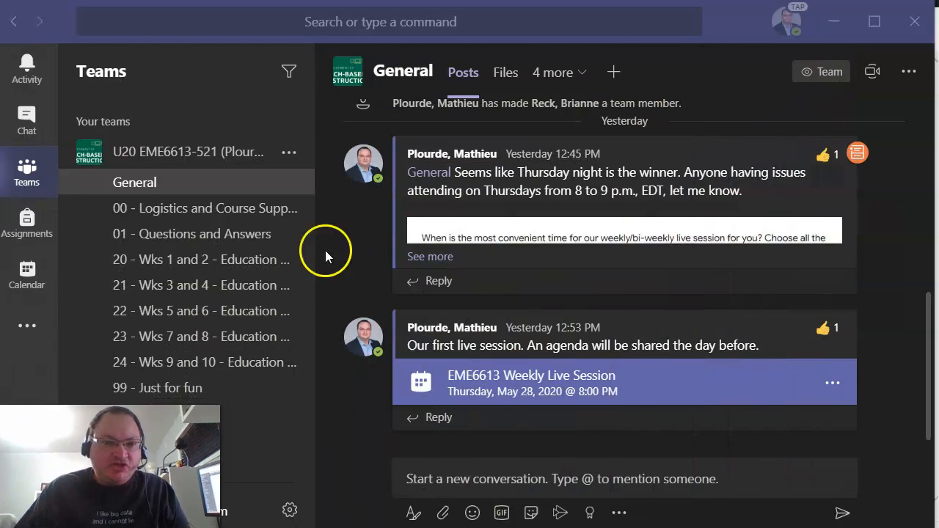
mouse_move(162, 260)
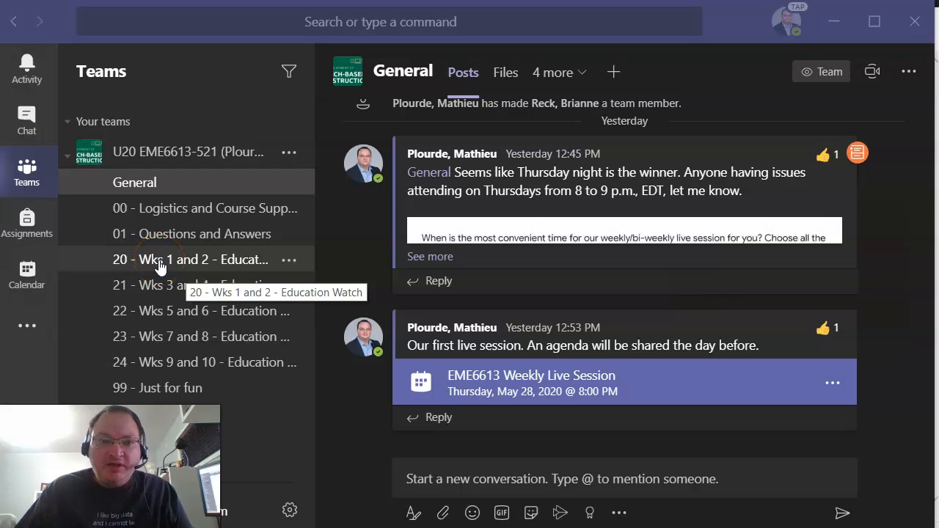
mouse_move(173, 267)
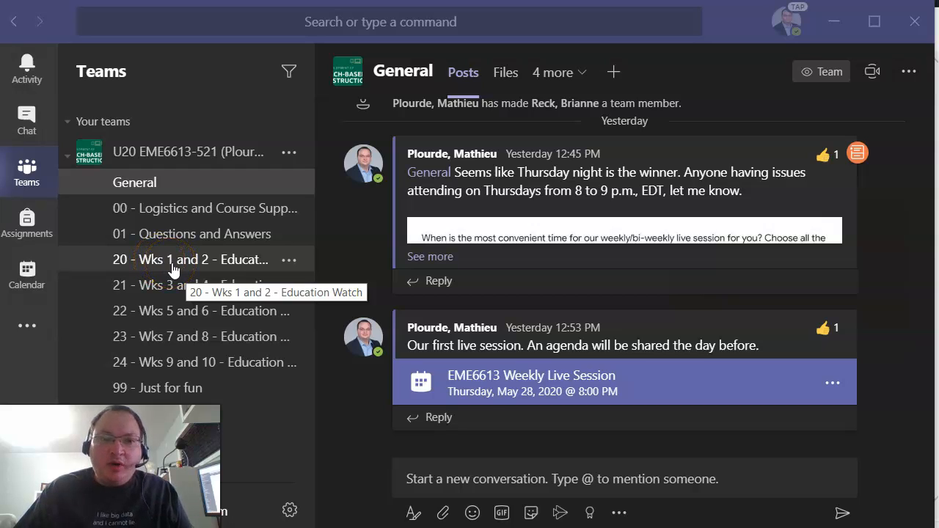
Show the posts of the '20 - Wks 1 and 2 - Education Watch' channel.
left_click(192, 258)
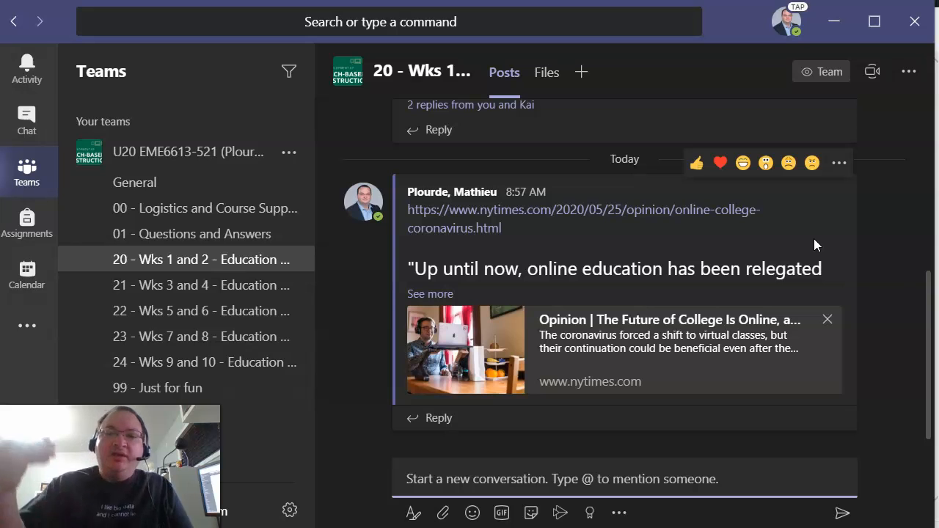
mouse_move(866, 226)
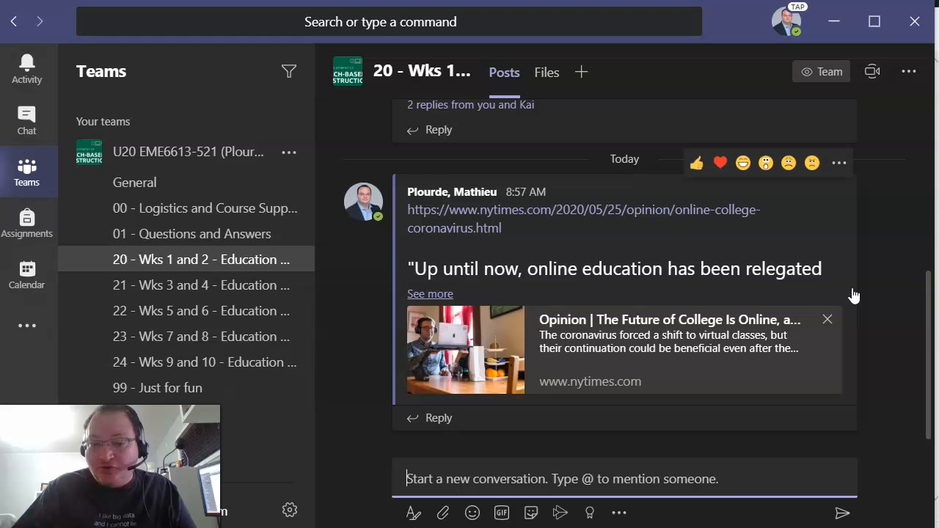
mouse_move(829, 234)
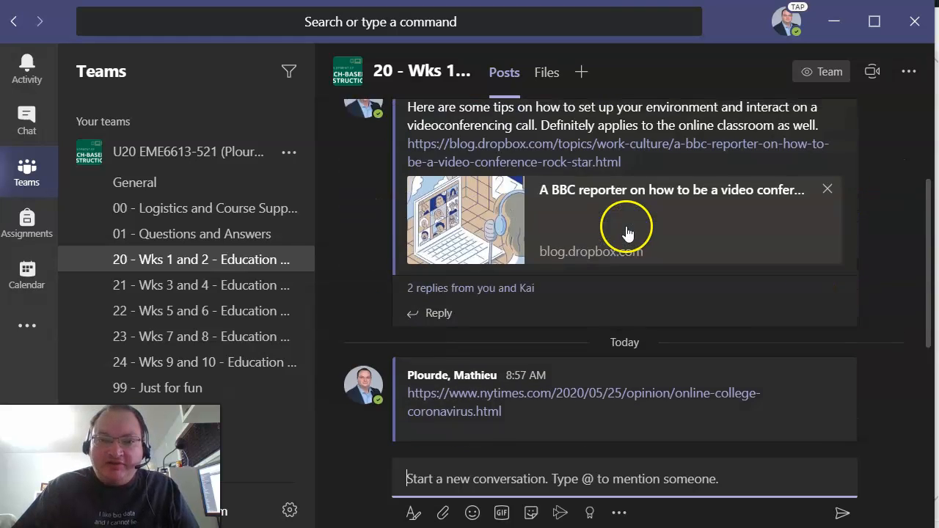
Copy the link to today's New York Times article post via More options > Copy link.
scroll("down", 3)
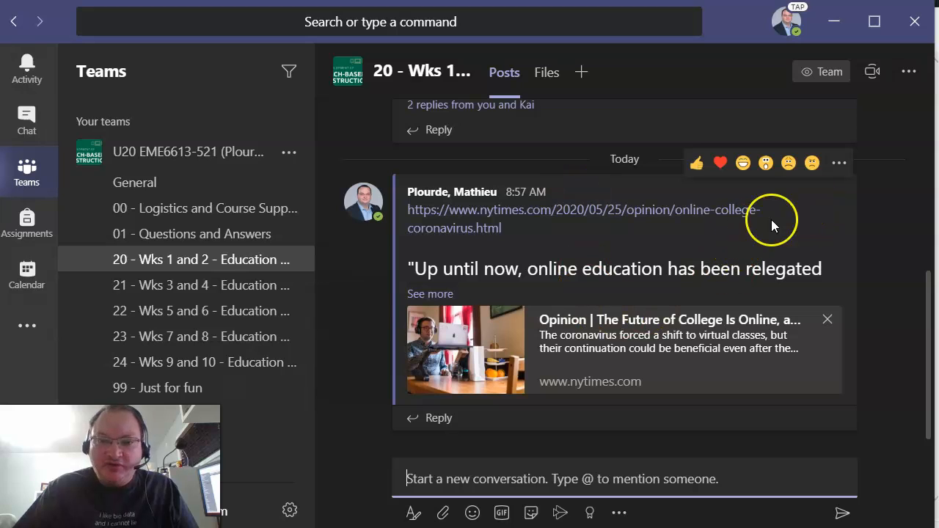
mouse_move(839, 162)
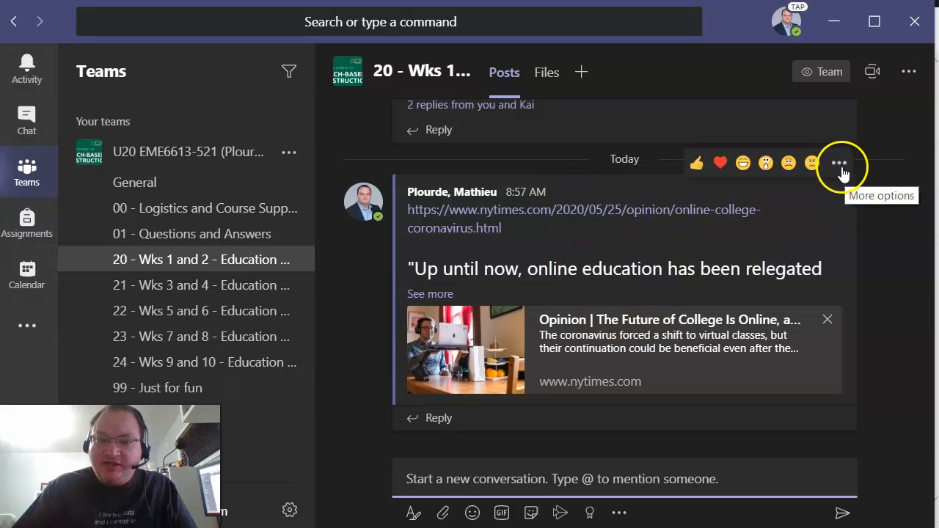
left_click(839, 163)
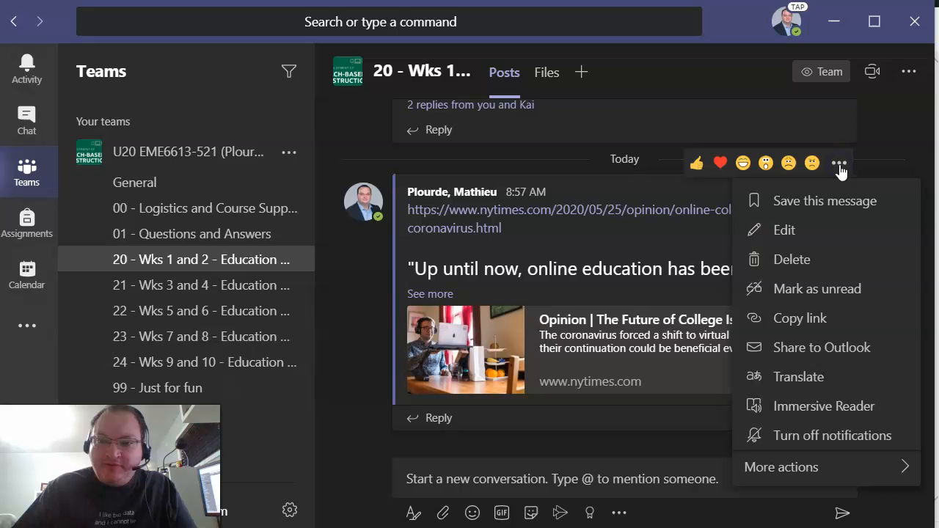
mouse_move(801, 317)
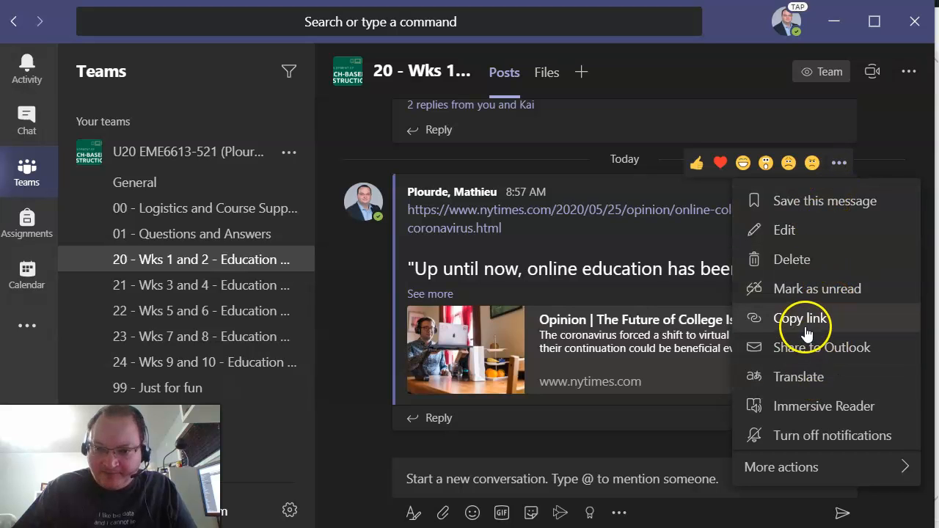
left_click(802, 316)
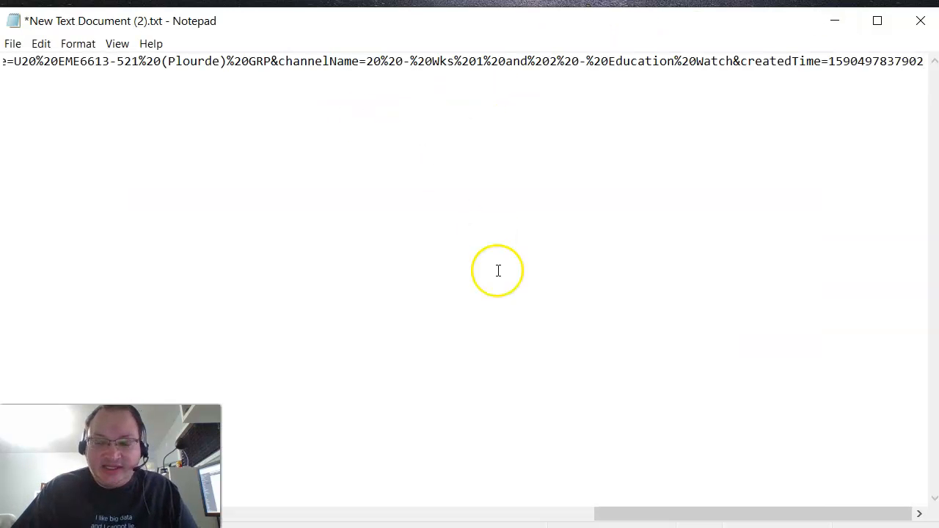
Scroll the pasted long URL in Notepad to reveal its message ID, team and channel parameters.
left_click_drag(749, 513, 440, 513)
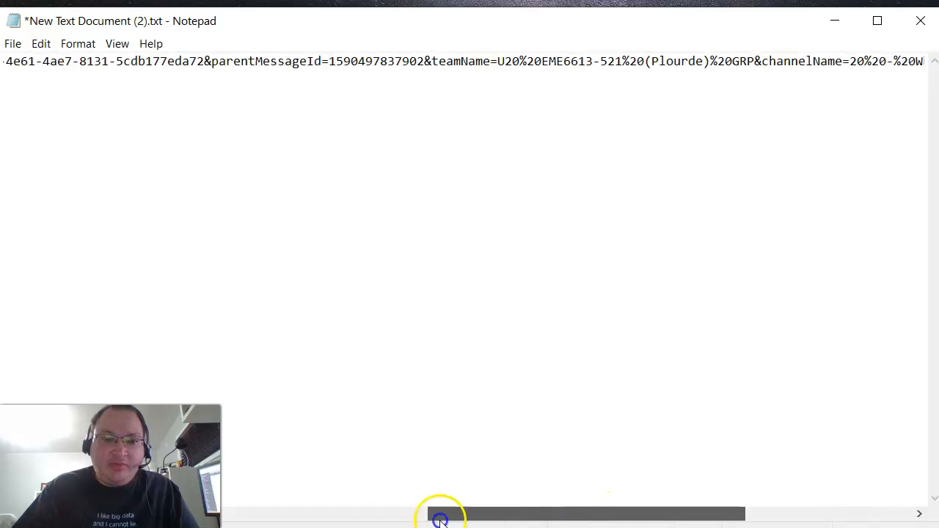